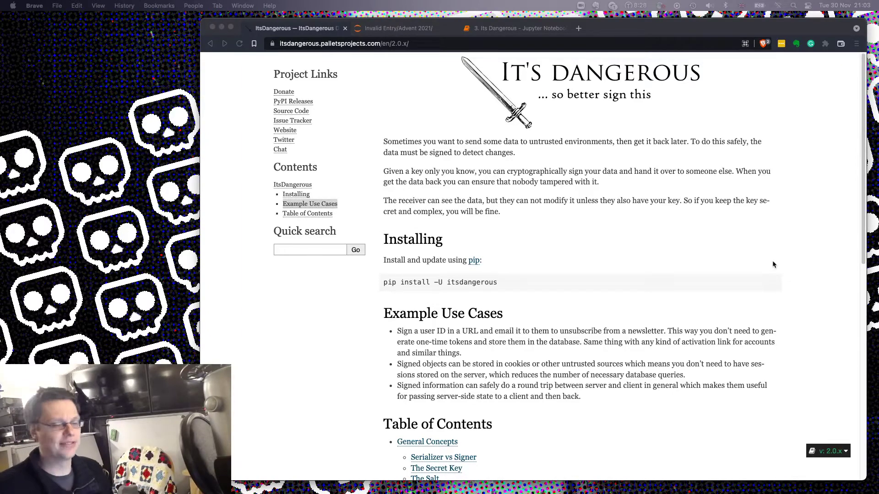
mouse_move(580, 94)
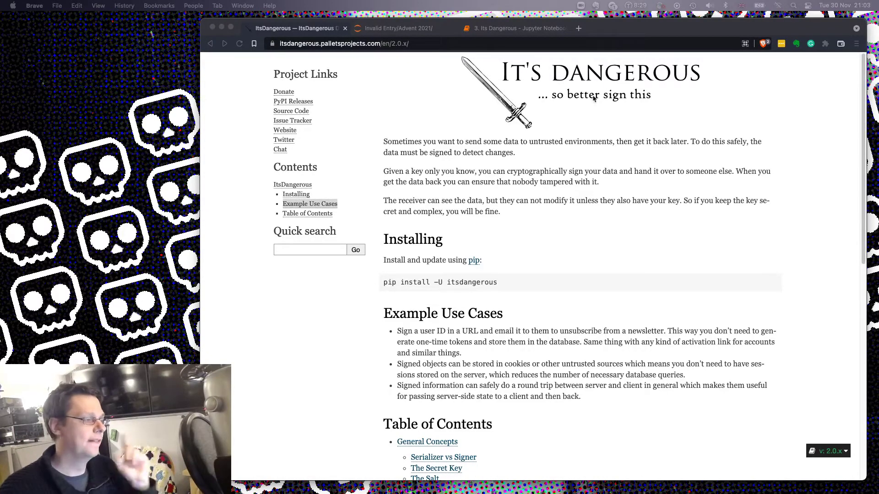
In the notebook, run a cell importing Serializer from itsdangerous.serializer
left_click(512, 28)
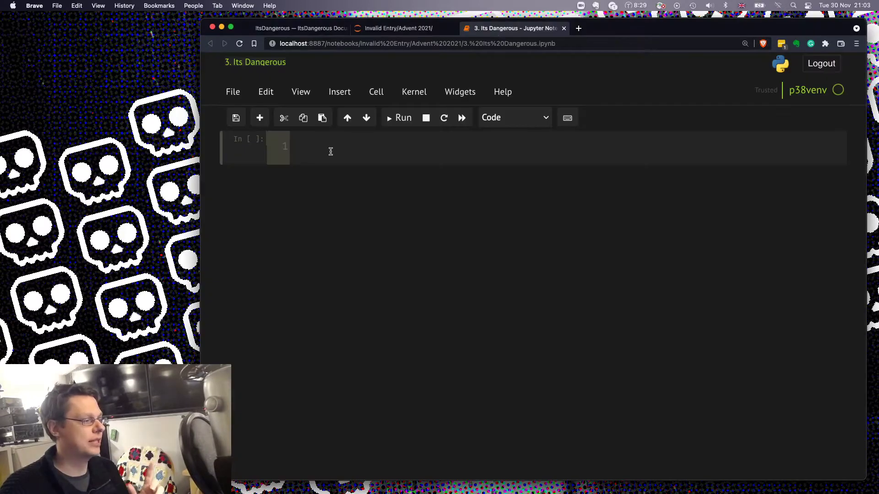
type("i")
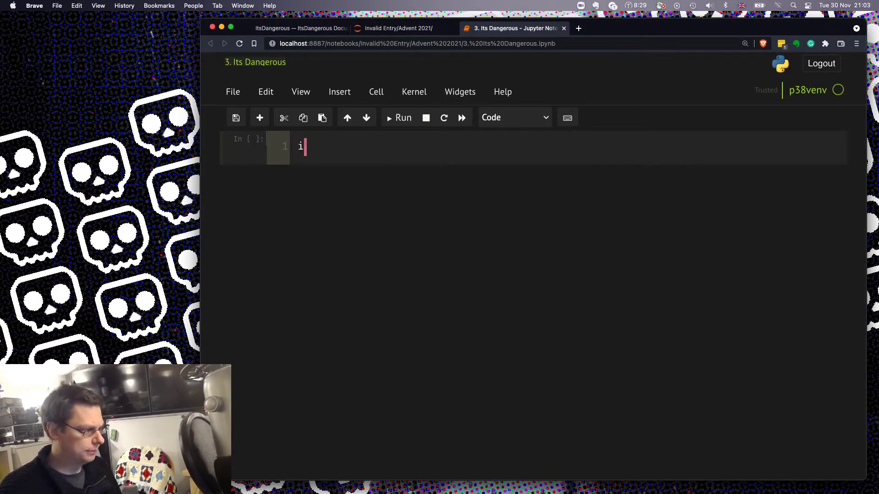
type("mport")
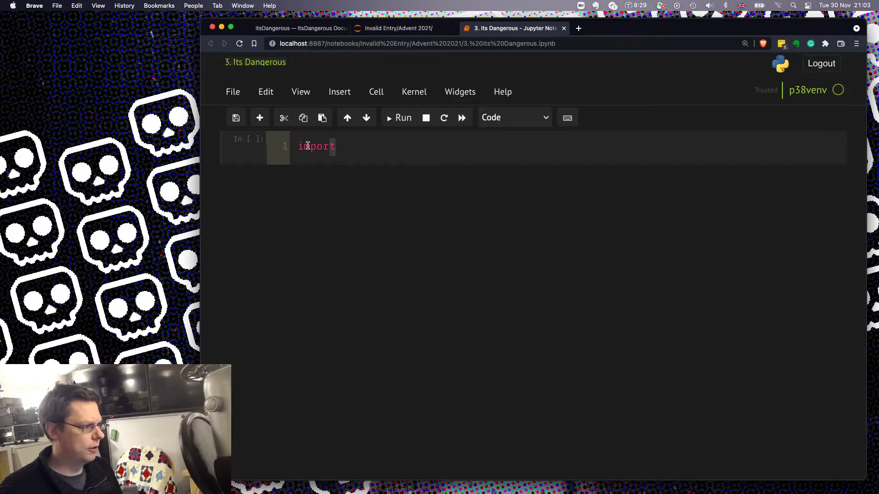
type("from itsdan")
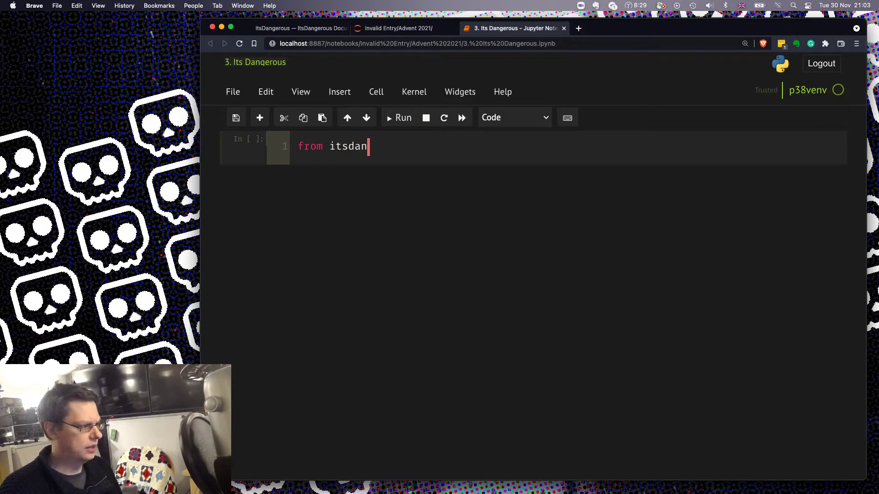
type("gerous import")
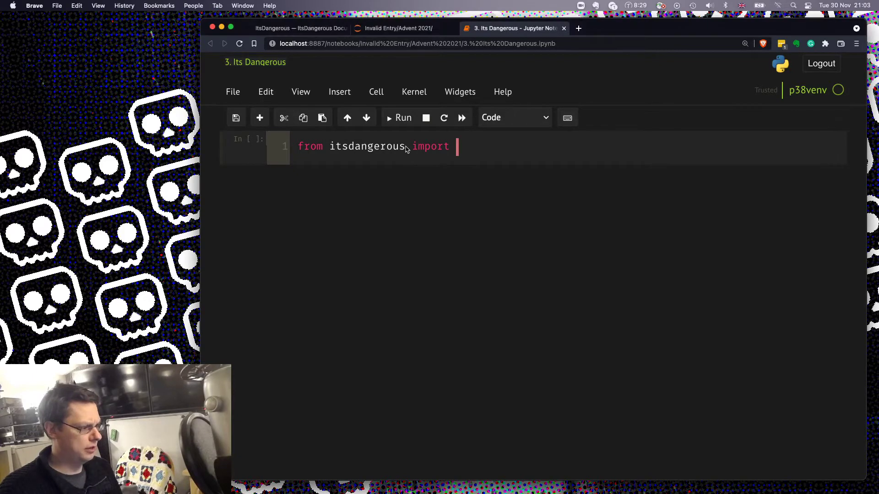
type(".serializer")
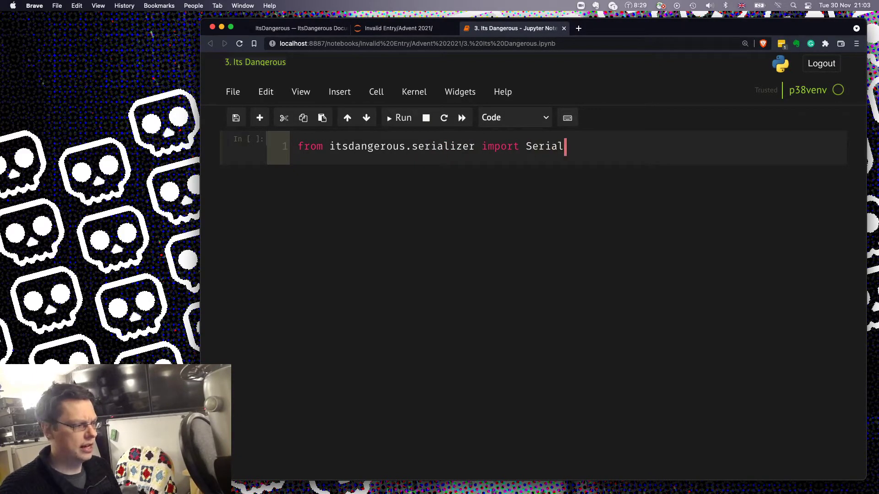
key("shift+Return")
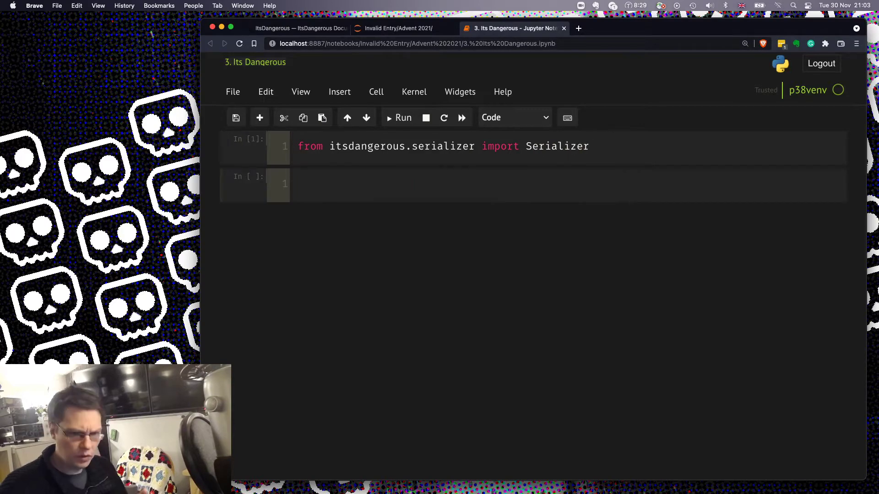
Run a cell setting secret to "Hello I'm a secret"
type("se")
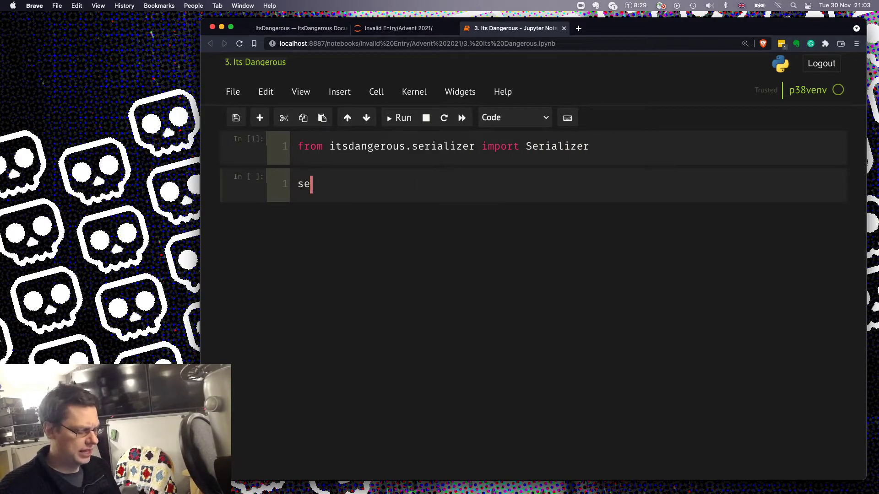
type("cret = \"Hello I")
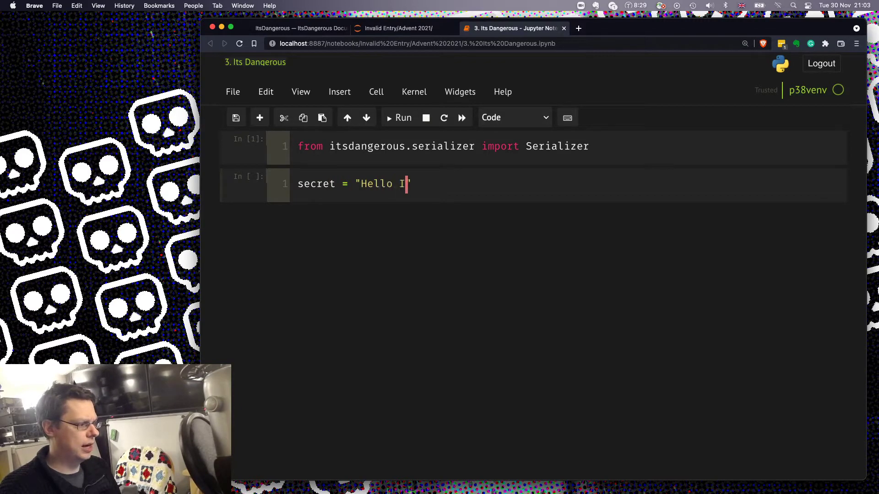
type("'m a s")
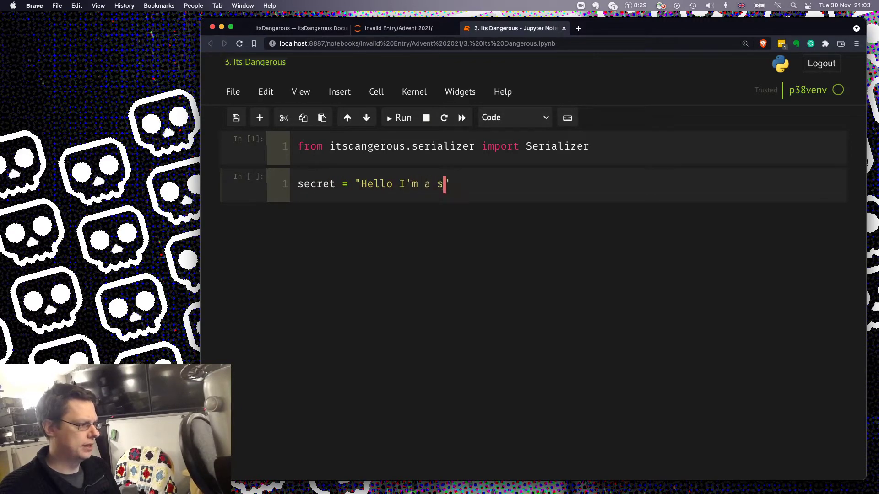
key("shift+enter")
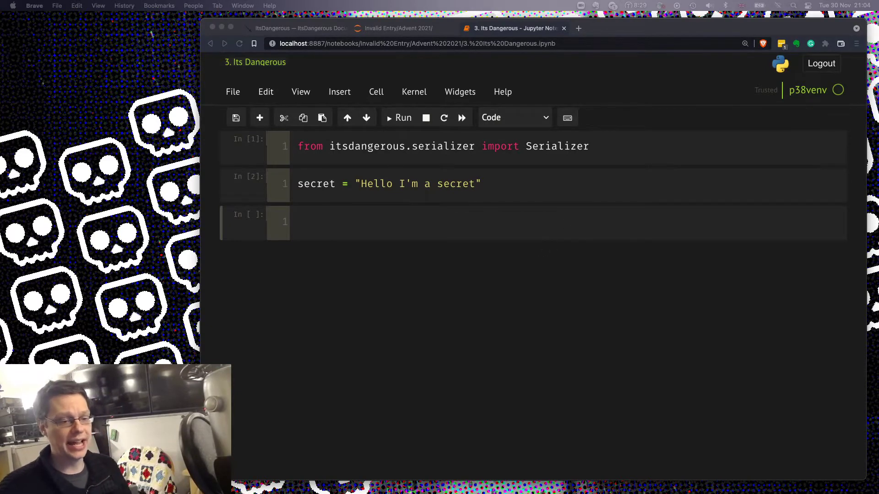
Create s = Serializer(secret) and fix the x = s.dumps("hello World") line that raised NameError
left_click(378, 223)
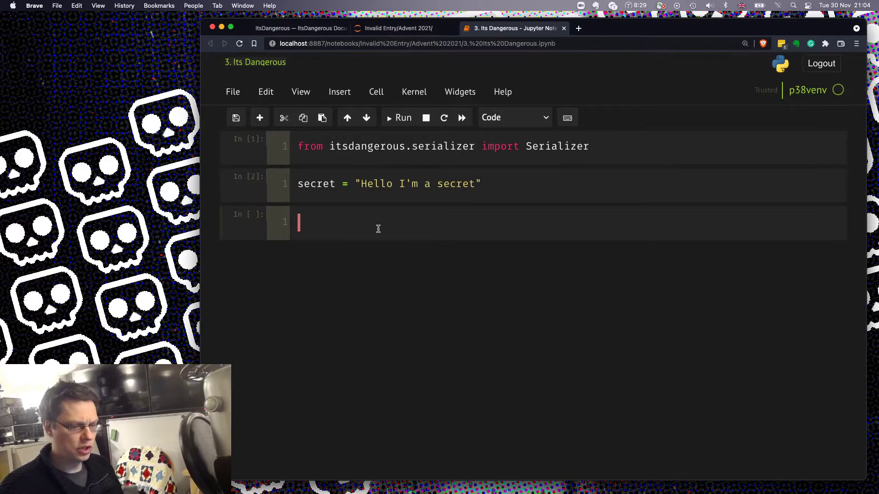
type("d = Ser")
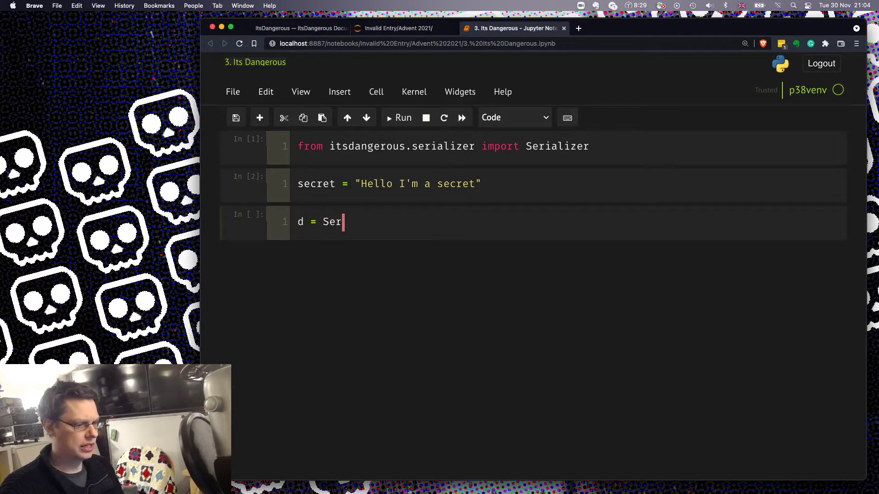
type("ializer(s")
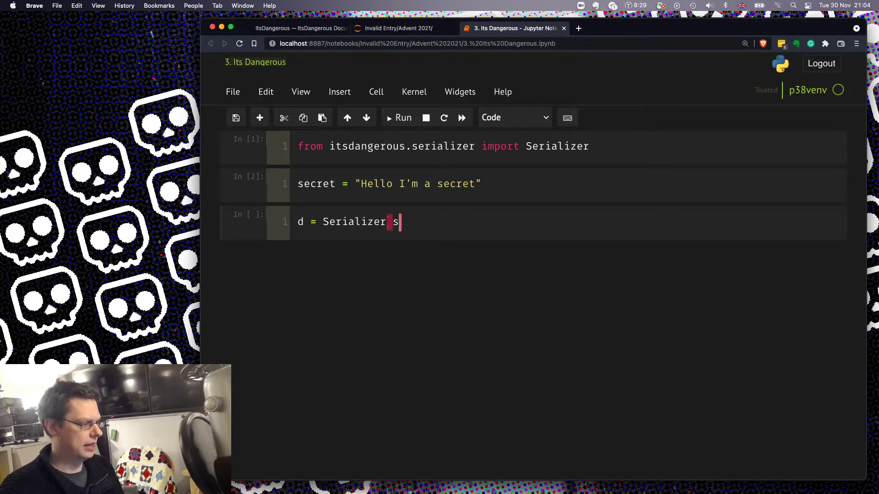
type("(secret)")
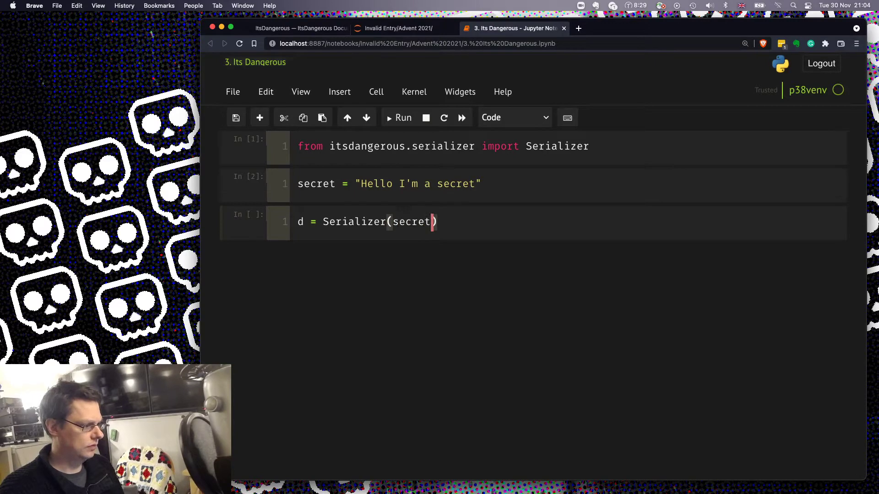
key("Return")
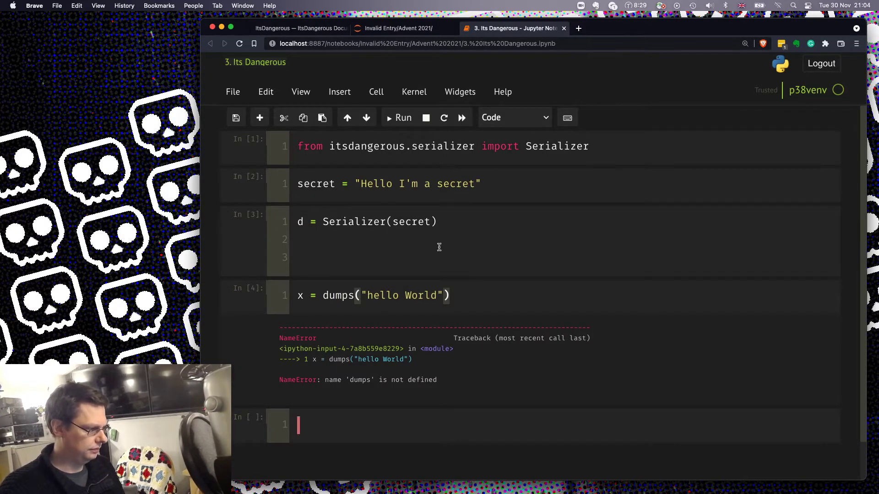
left_click(324, 295)
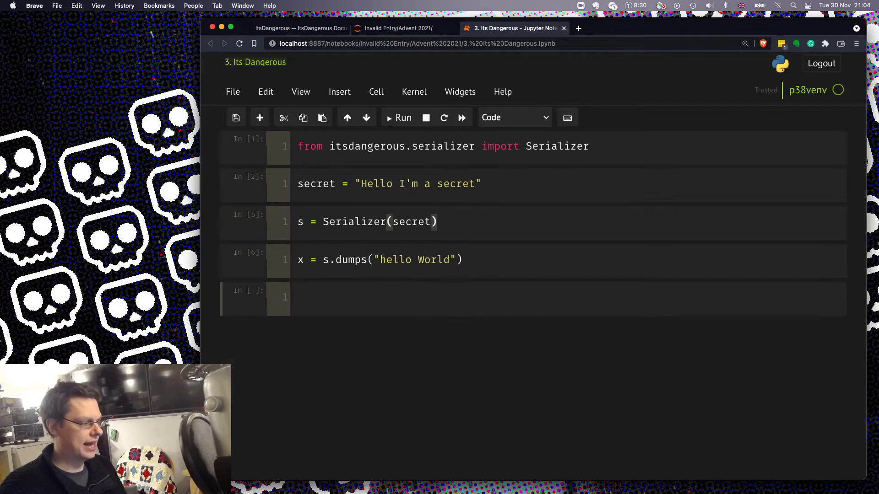
type("print(x)")
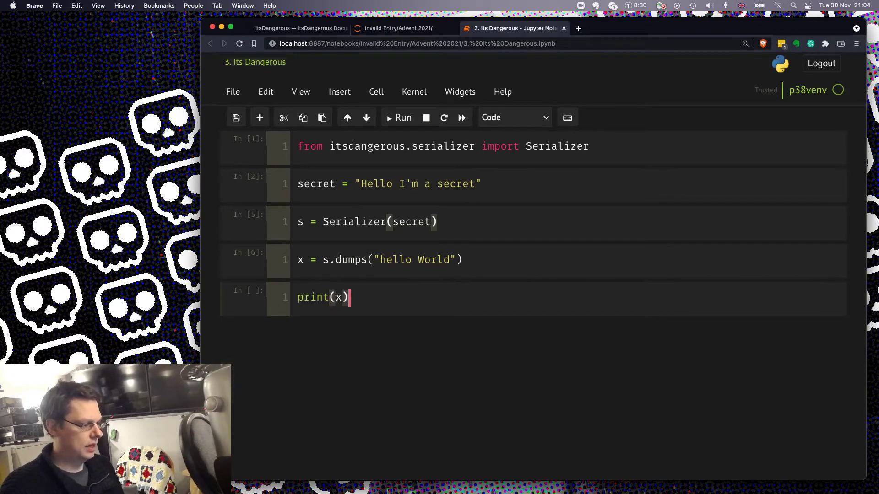
left_click(403, 117)
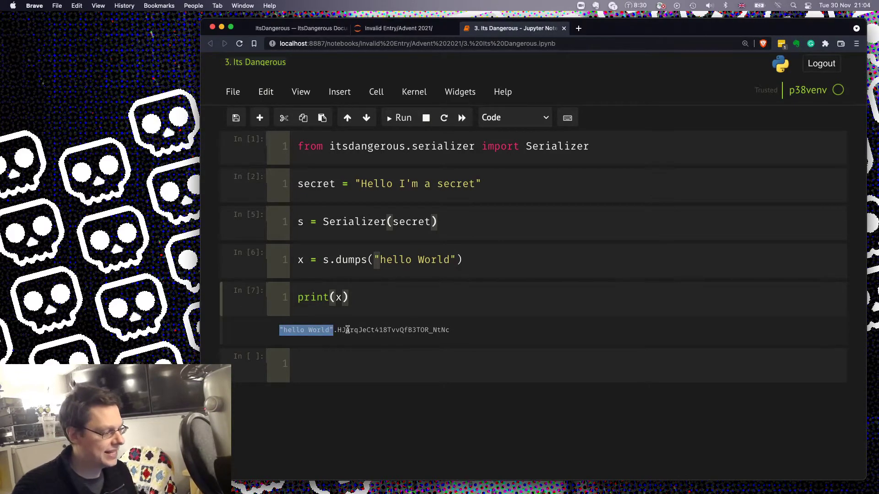
left_click(348, 330)
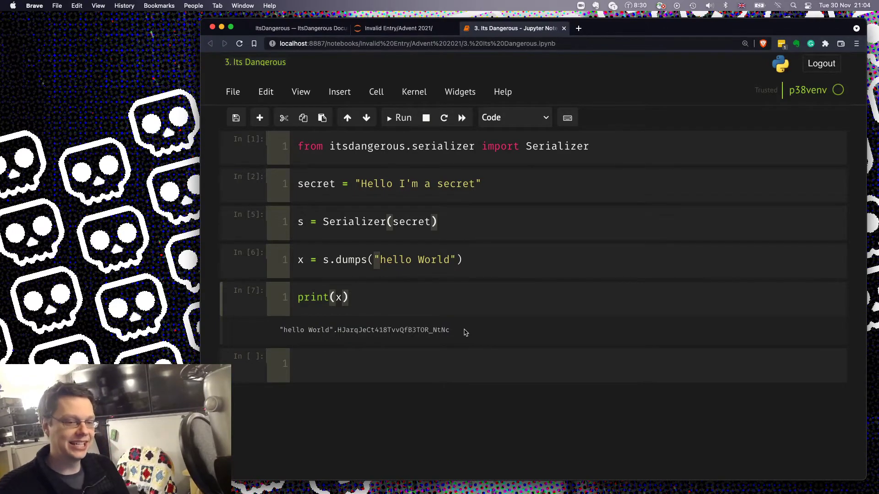
mouse_move(376, 222)
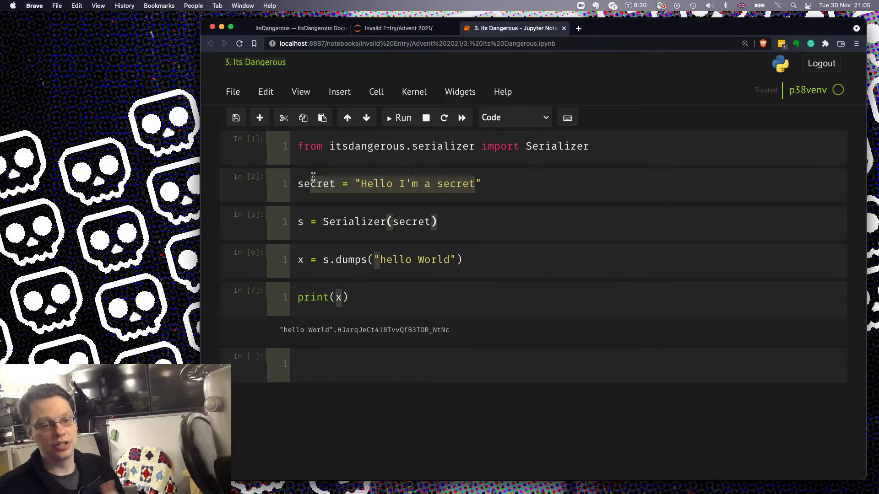
Write y = s.loads(x) in a new cell to recover 'hello World'
left_click(356, 365)
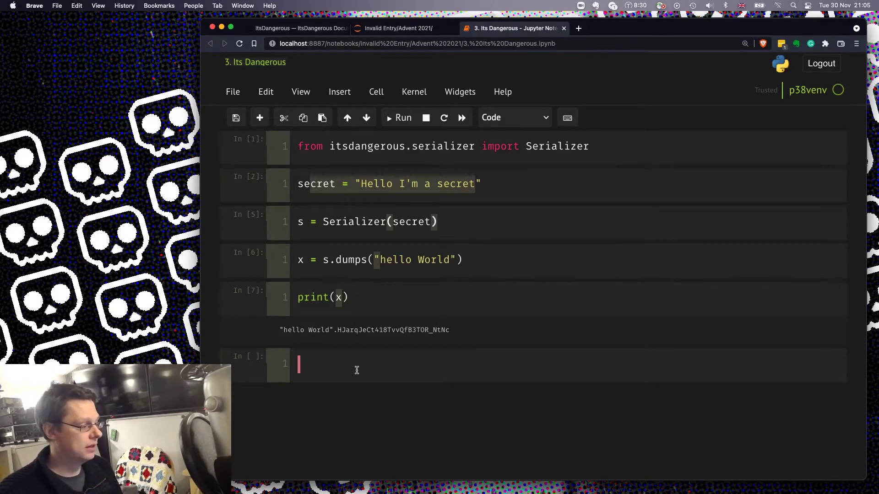
type("y = s.")
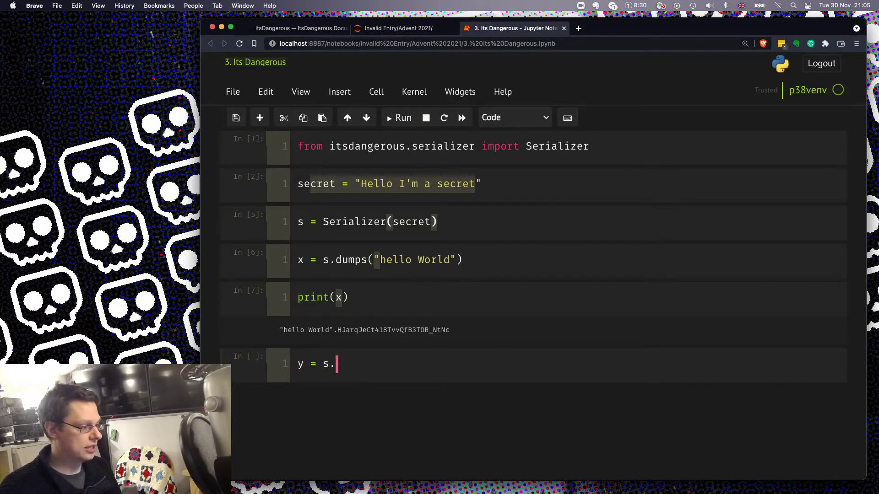
type("loads(x)")
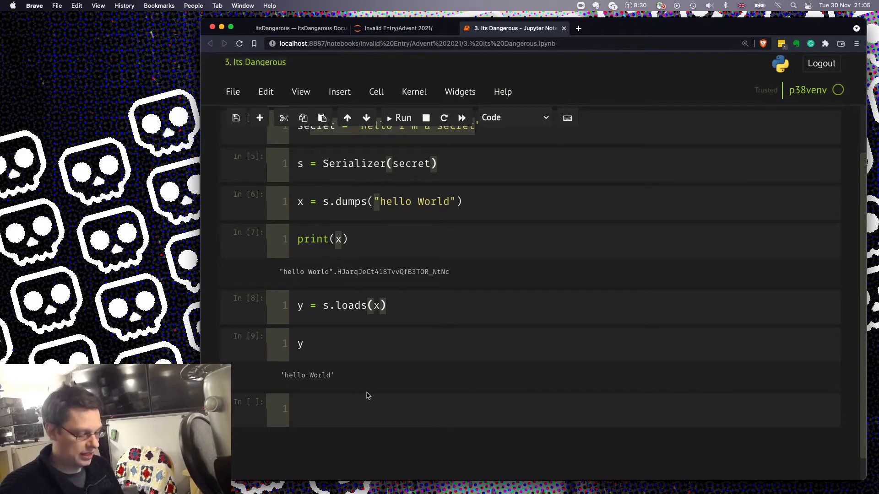
Build modded_x = '"H' + x[2:] and print it, showing "Hello World" with the unchanged signature
type("modded_x =")
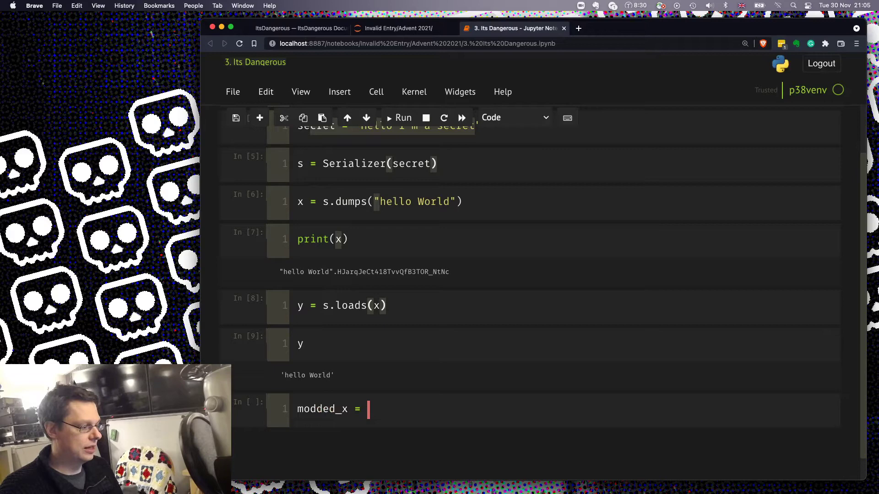
type("\"")
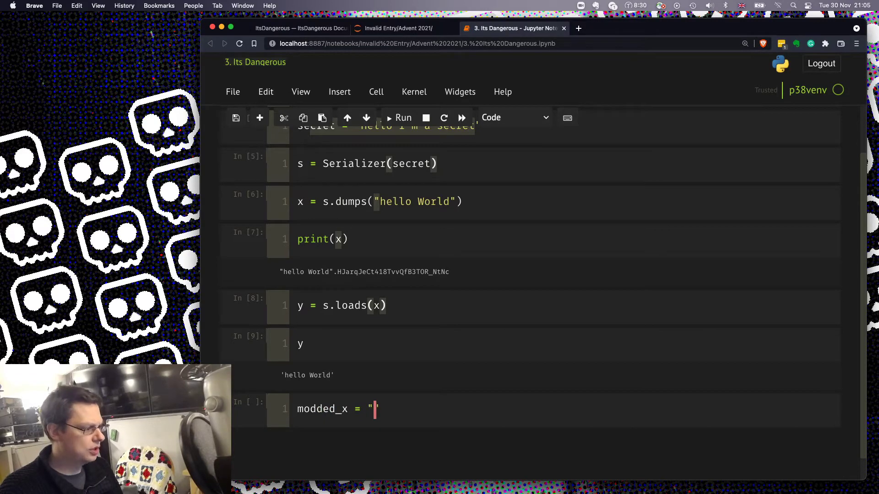
type("H")
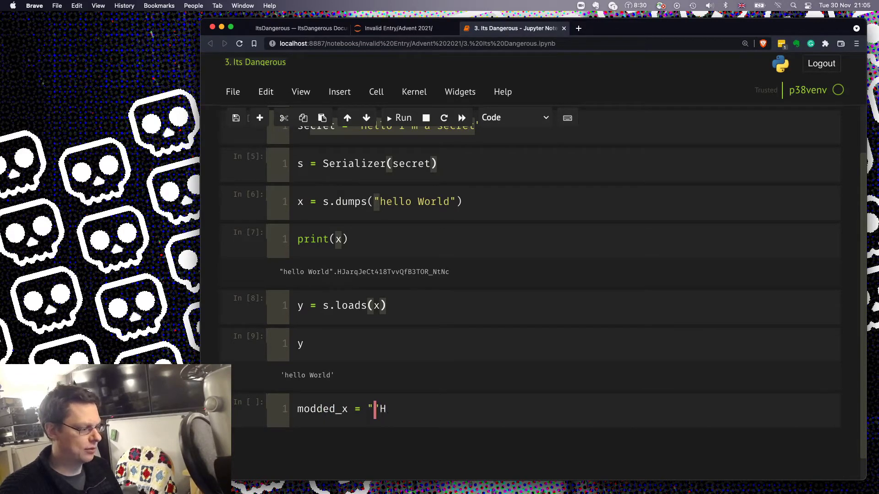
type("'")
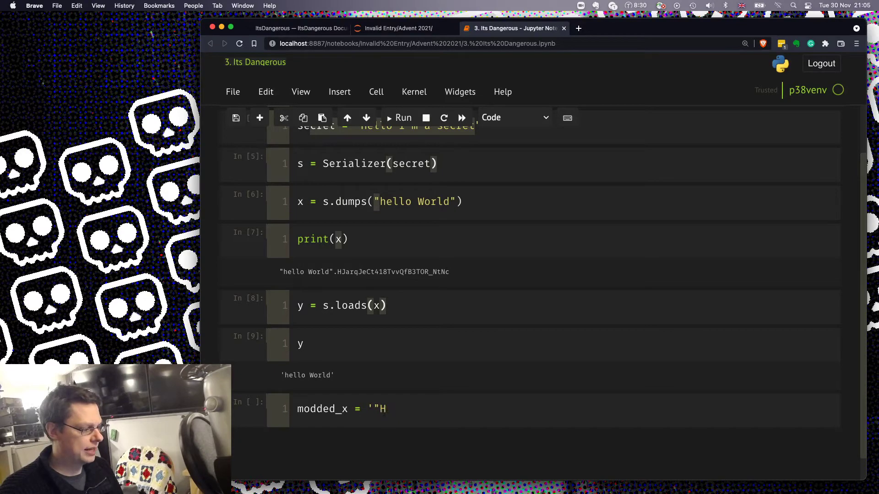
type("'")
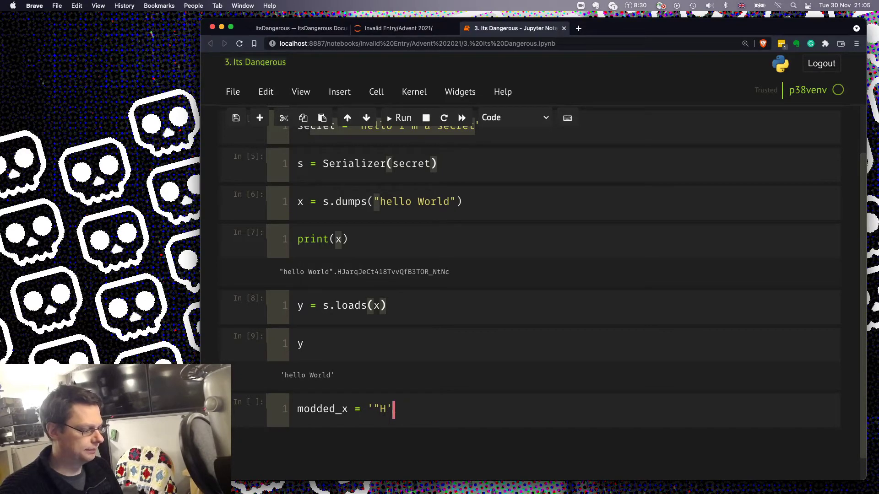
type("+")
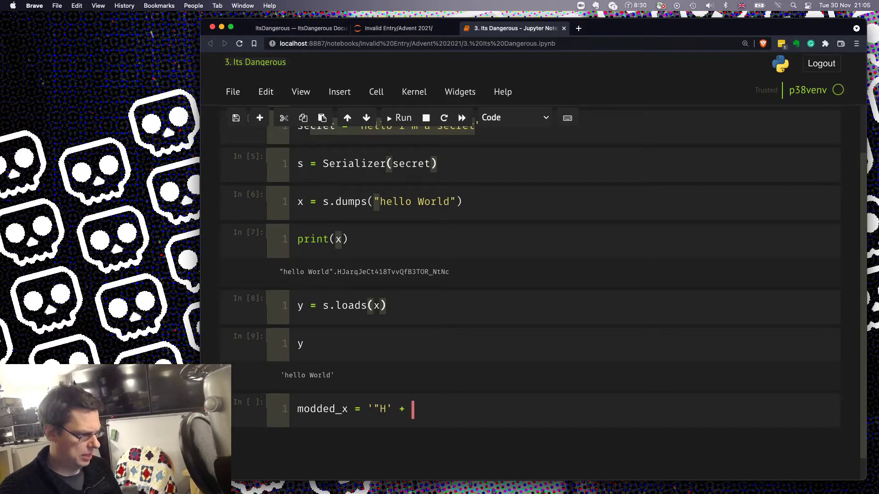
type("x[:]")
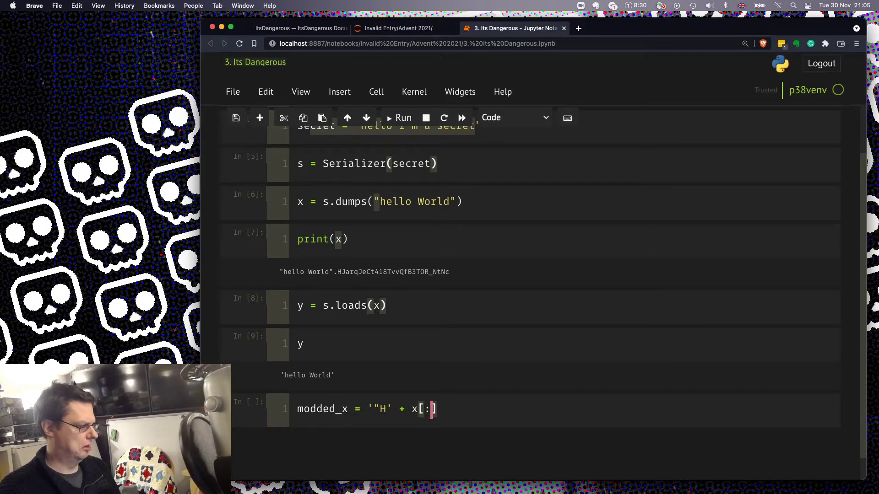
type("2")
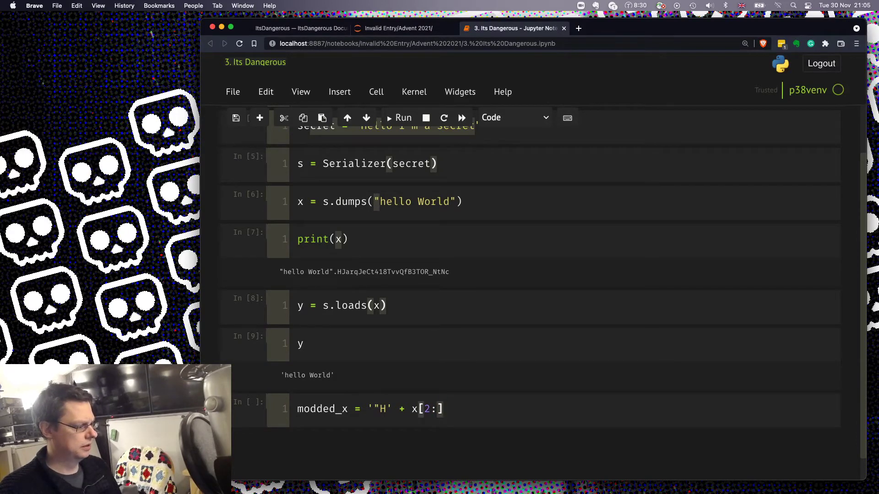
type("print(modded_x")
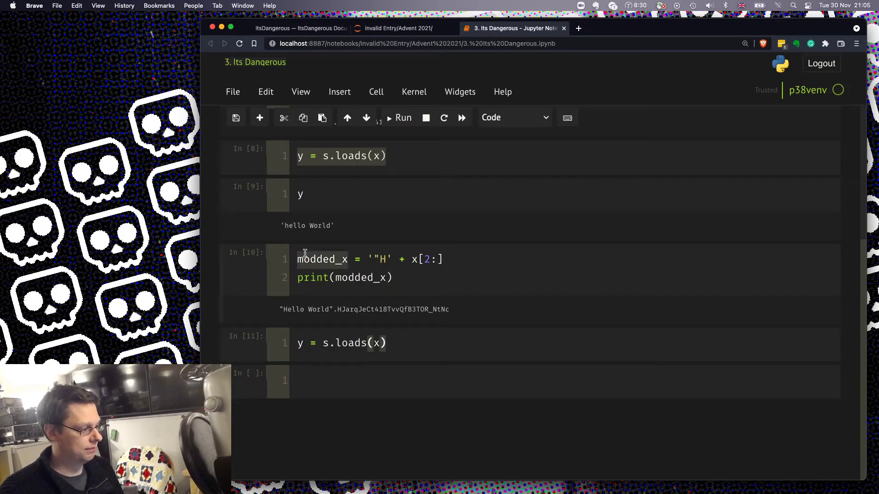
Begin a y = s.loads(modded_x) cell for the tampered token
type("modded_")
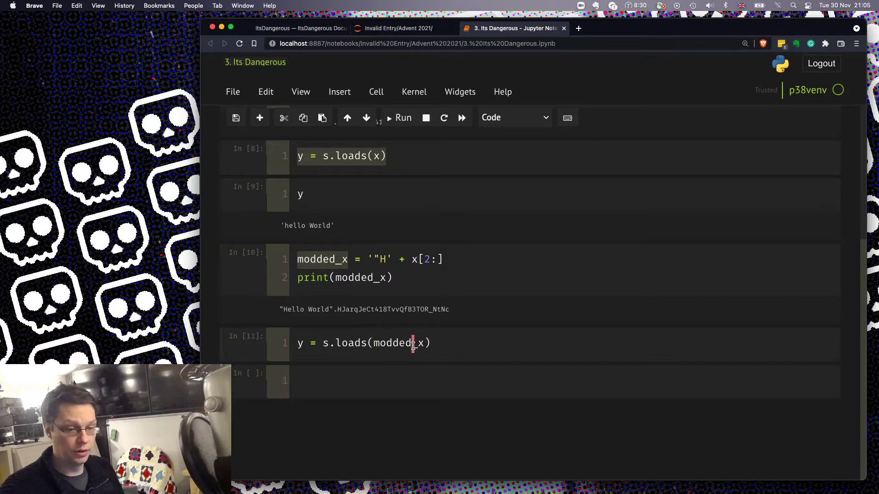
Run s.loads(modded_x), raising BadSignature, and scroll through the traceback
left_click(403, 118)
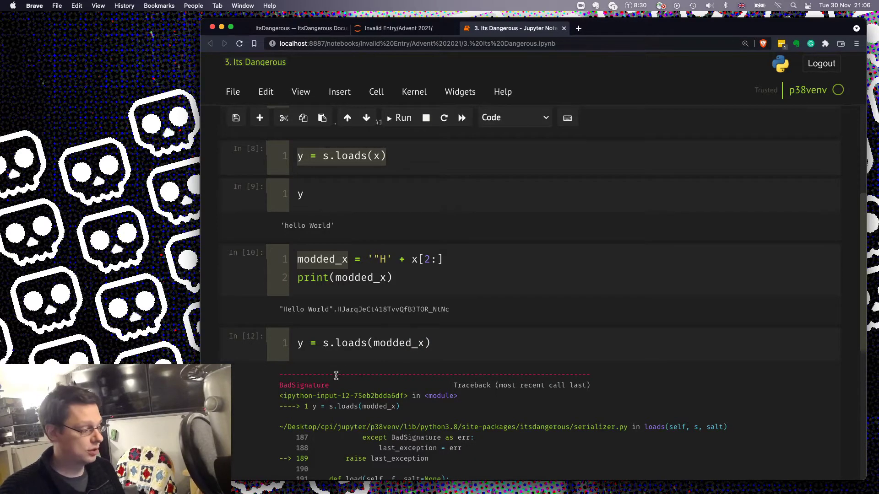
double_click(304, 386)
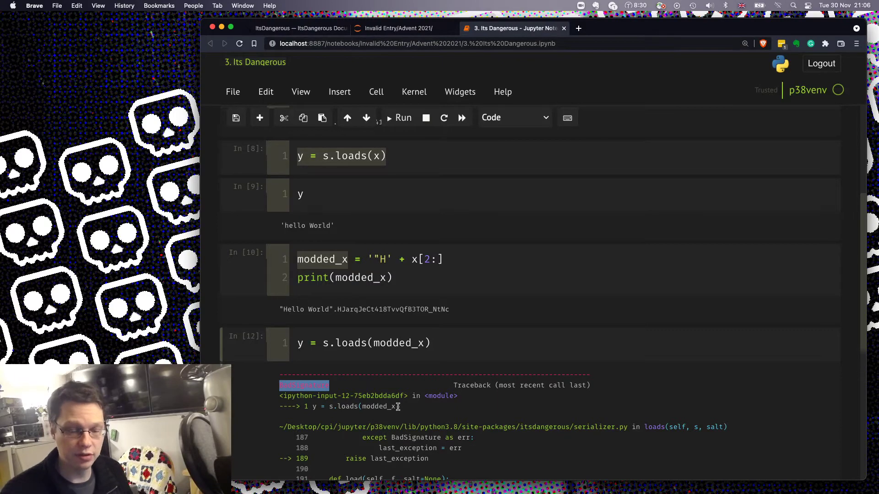
scroll("down", 3)
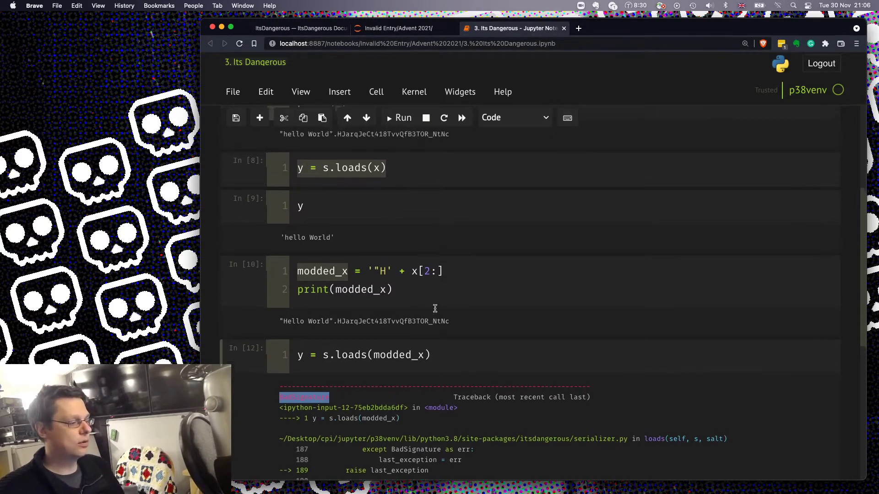
scroll("up", 3)
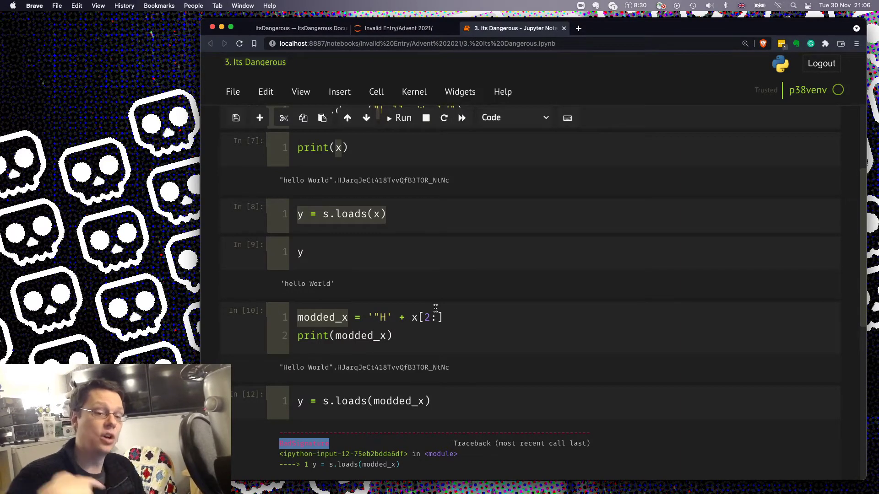
mouse_move(446, 289)
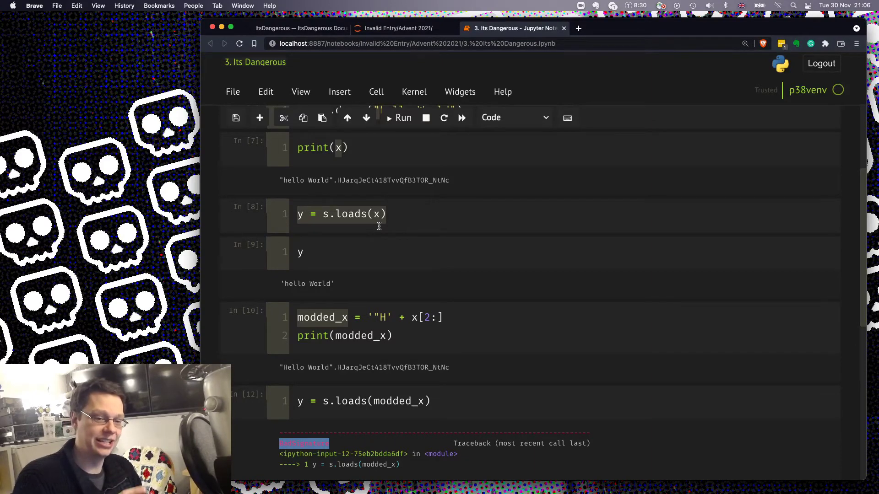
scroll("down", 3)
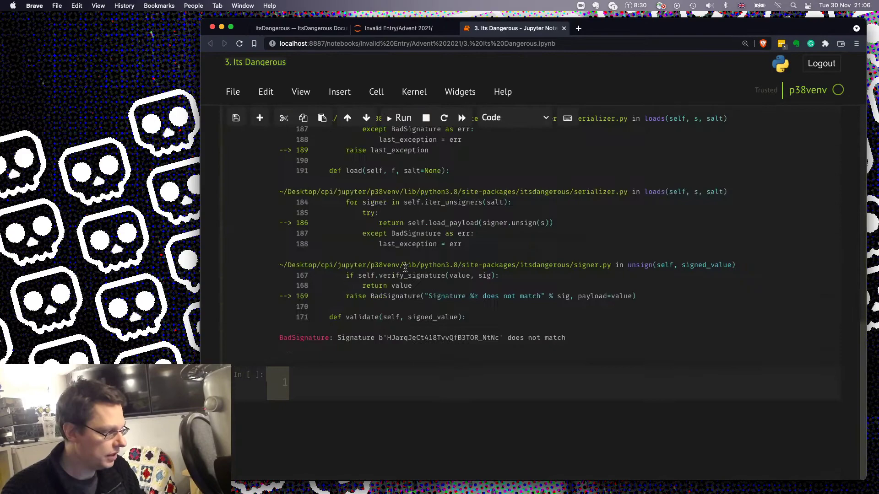
scroll("up", 3)
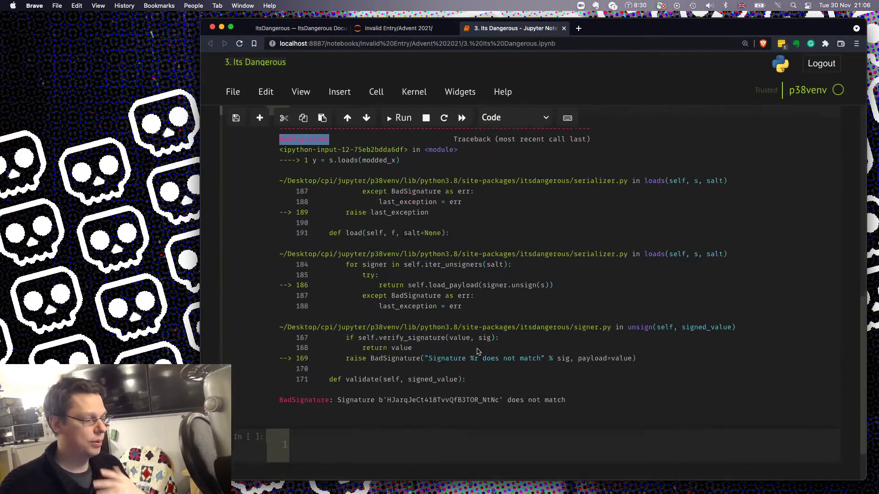
scroll("up", 3)
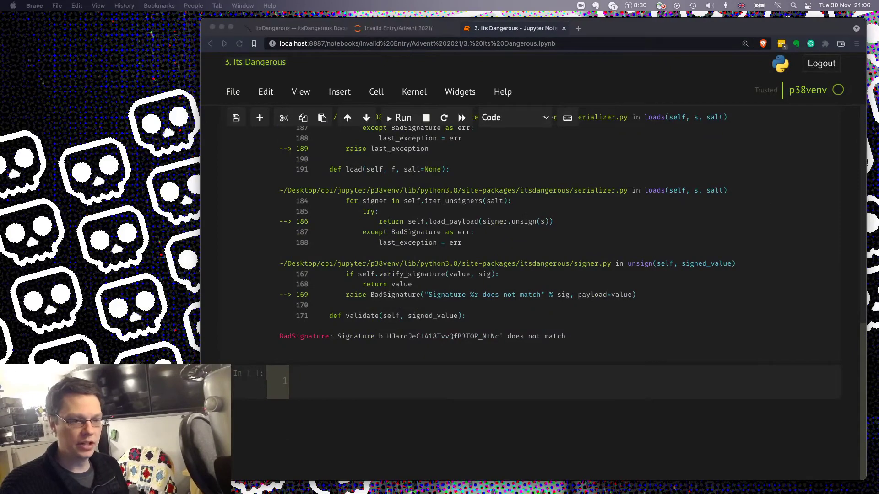
mouse_move(322, 376)
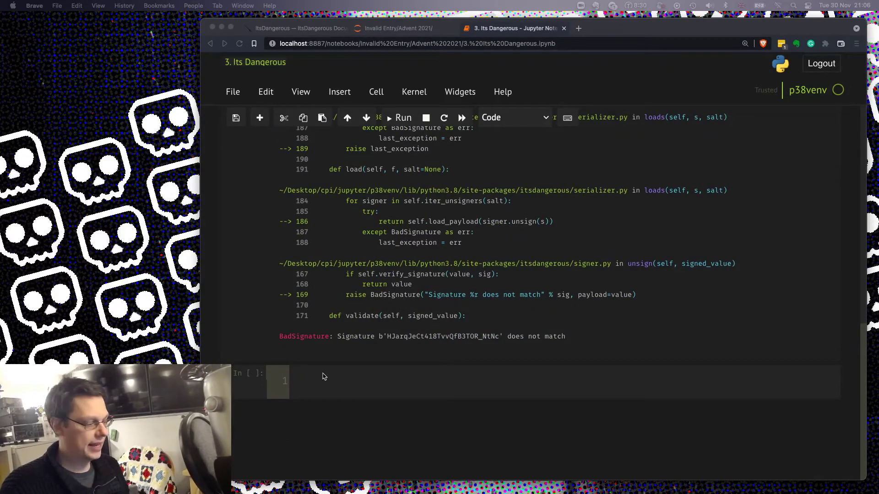
Write the import of URLSafeSerializer from itsdangerous.url_safe
type("from itsdangerous.url_safe import URLSafeSerializer")
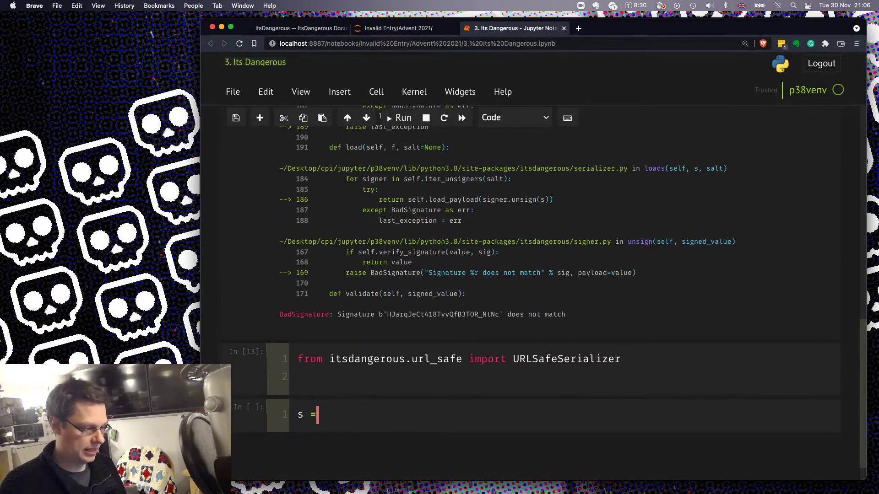
Build s = URLSafeSerializer(secret) and print its URL-safe dumps token for "hello World"
type("URLSafeSerializer(secret")
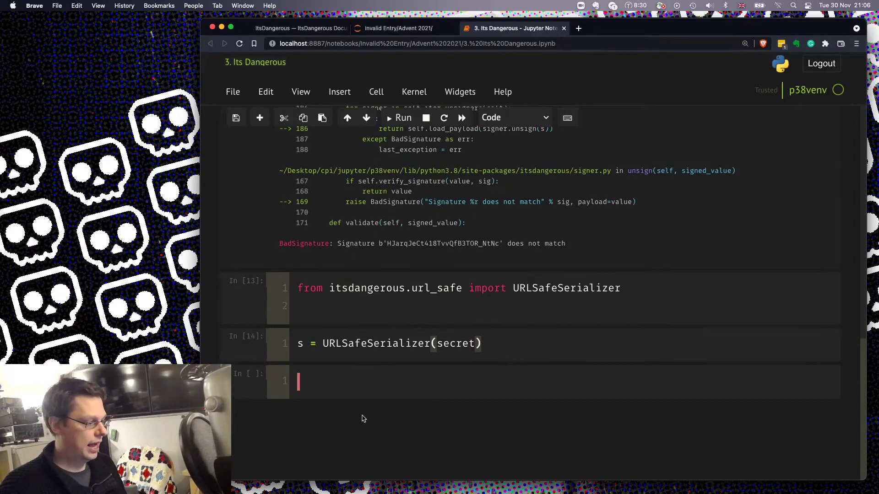
scroll("up", 3)
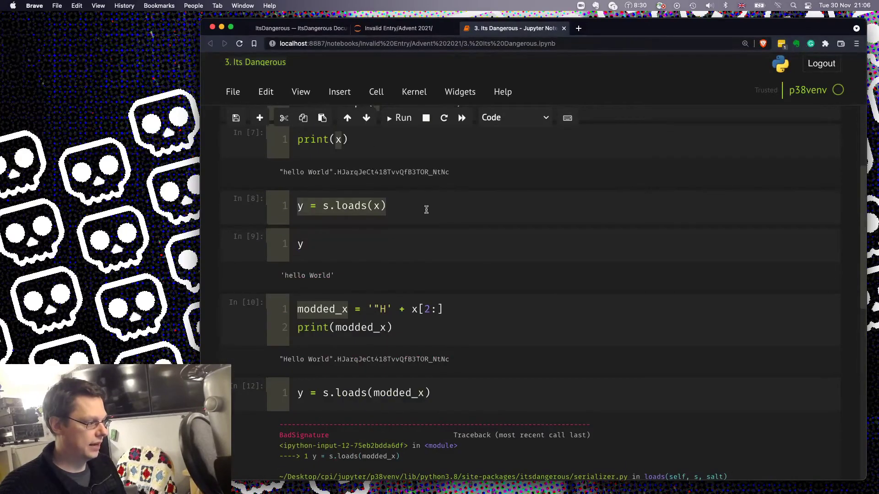
scroll("up", 3)
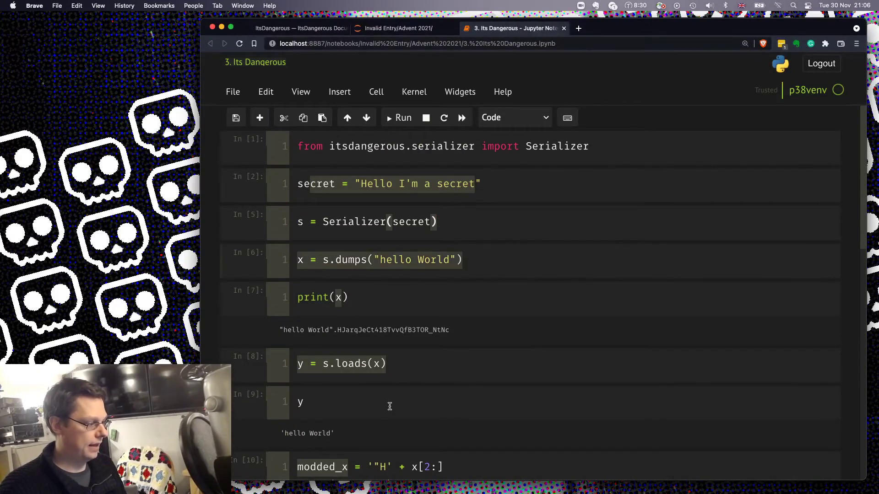
scroll("down", 3)
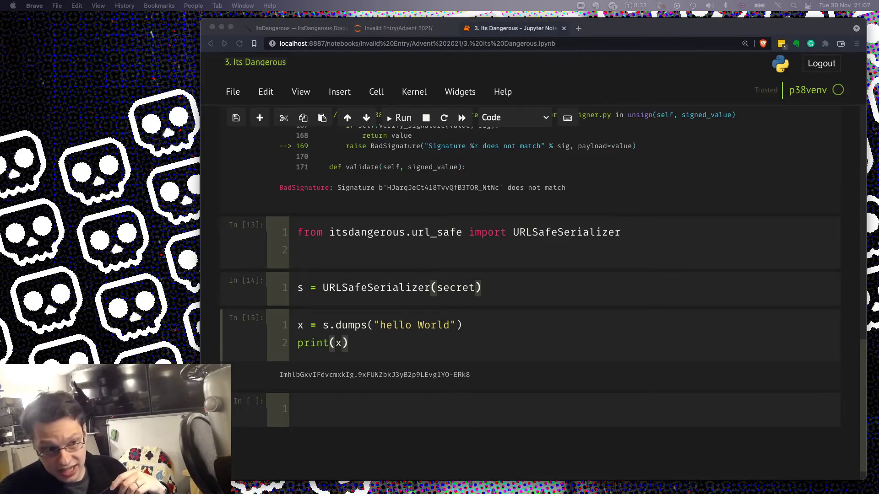
In the itsdangerous docs, navigate to the Signing With Timestamps page with the TimestampSigner example
left_click(294, 28)
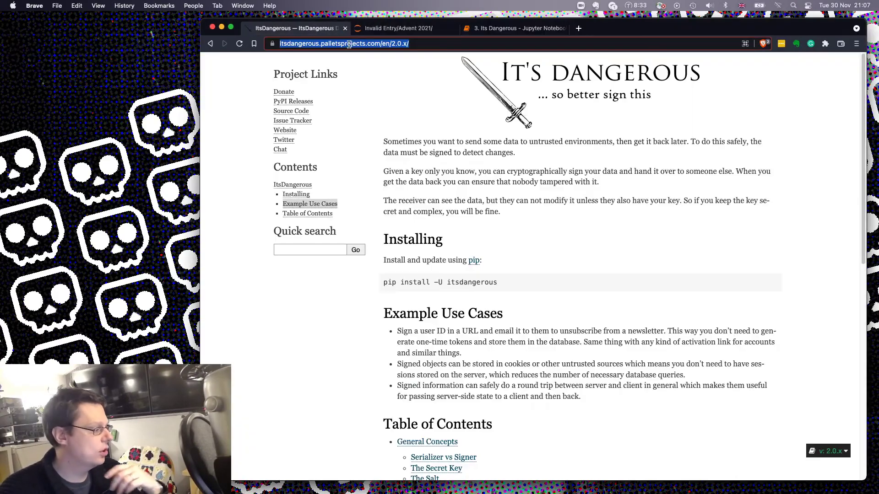
scroll("down", 3)
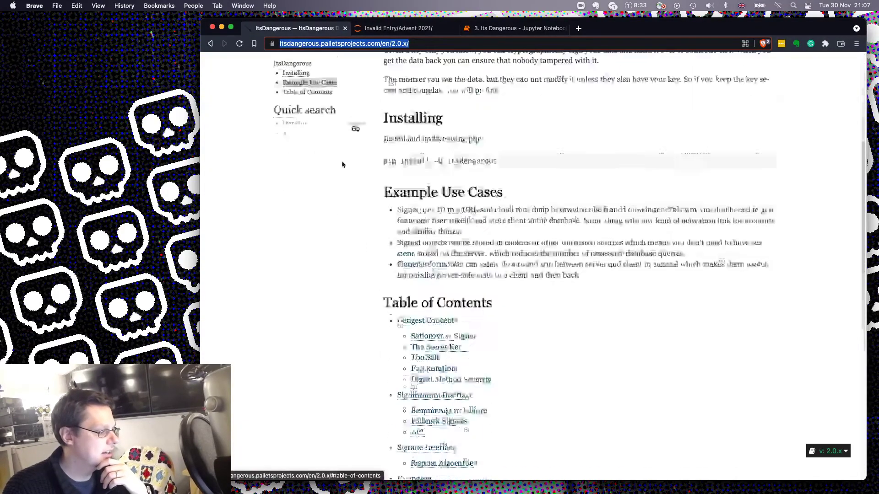
scroll("down", 3)
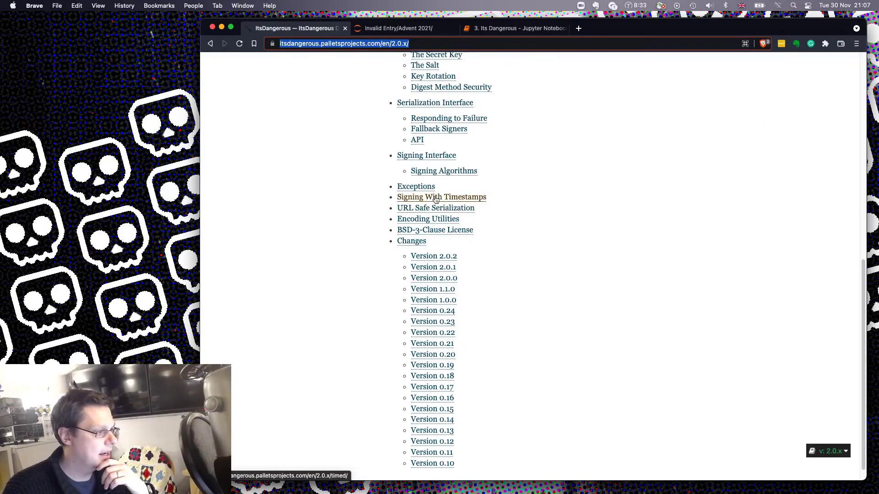
left_click(441, 197)
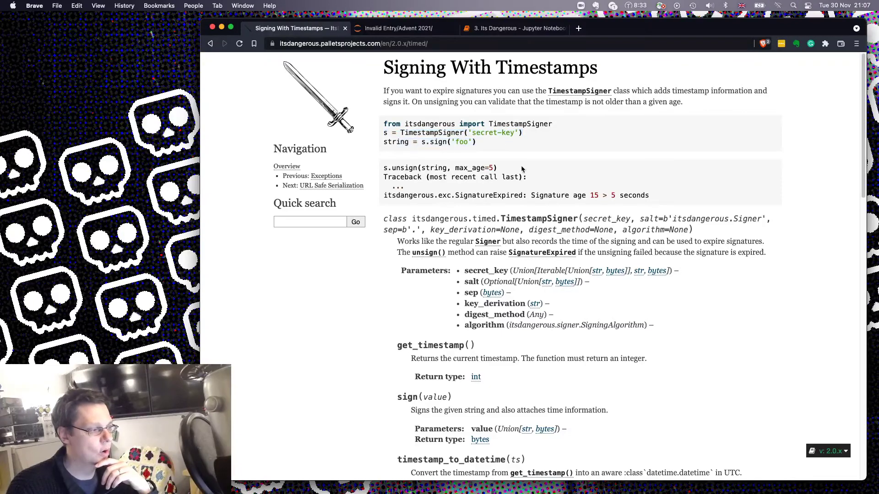
double_click(438, 167)
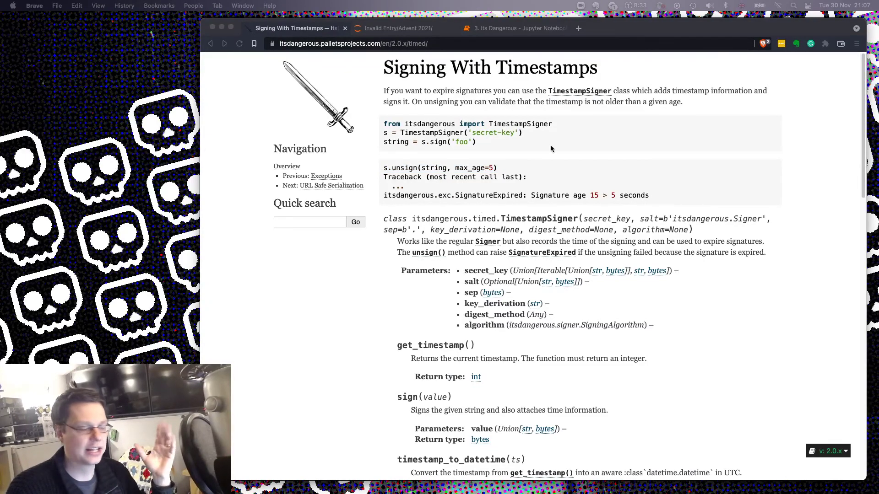
mouse_move(454, 167)
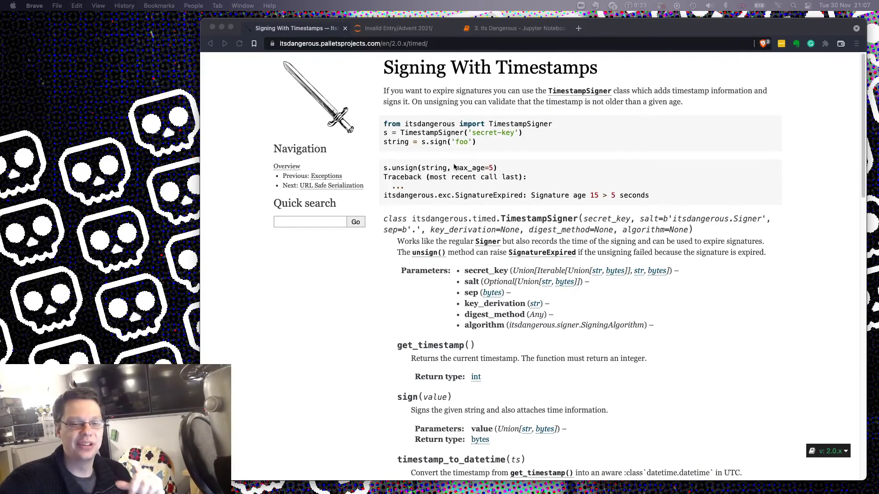